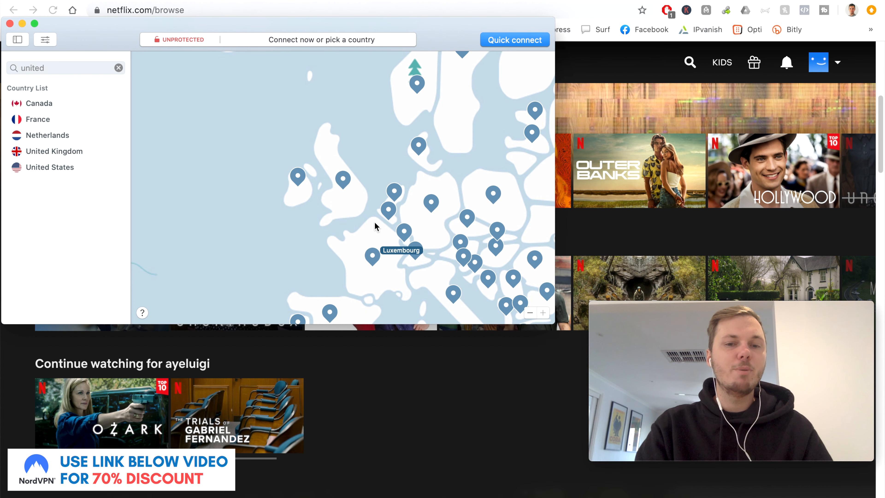
{"action": "mouse_move", "coordinate": [259, 118]}
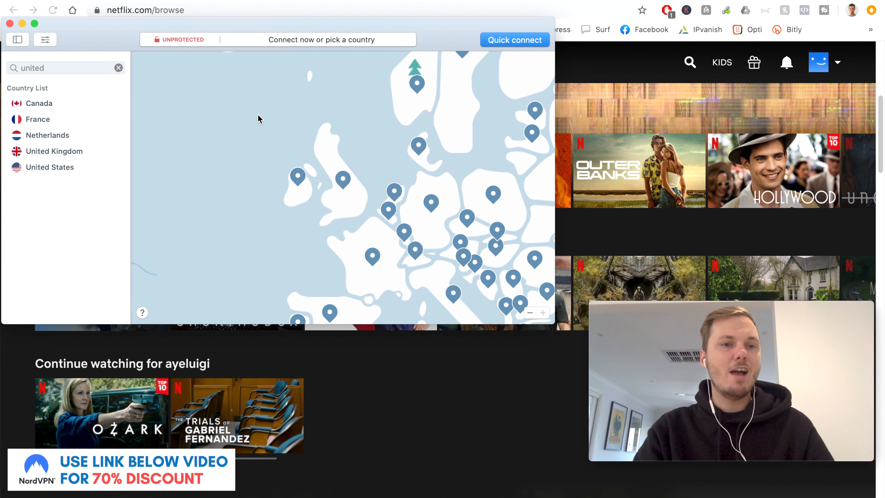
Search the country list for 'united' and browse the United Kingdom's 510 servers, including #1475 and #1331.
{"action": "left_click", "coordinate": [57, 67]}
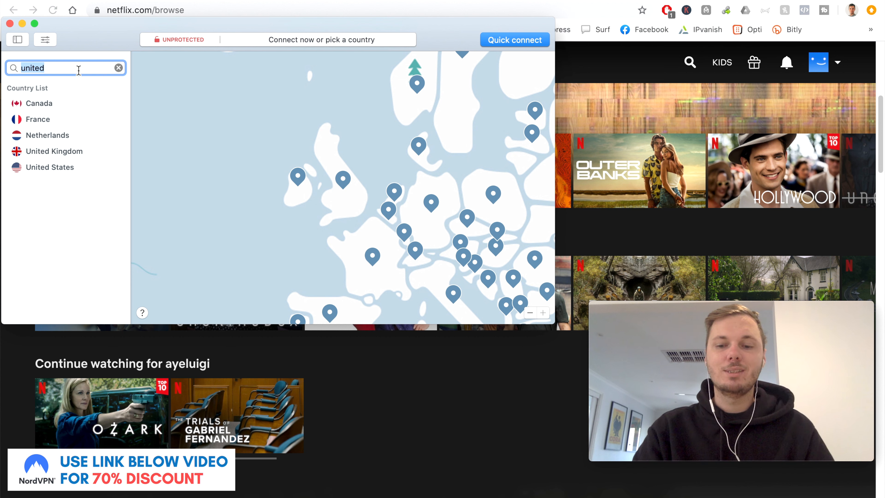
{"action": "left_click", "coordinate": [118, 68]}
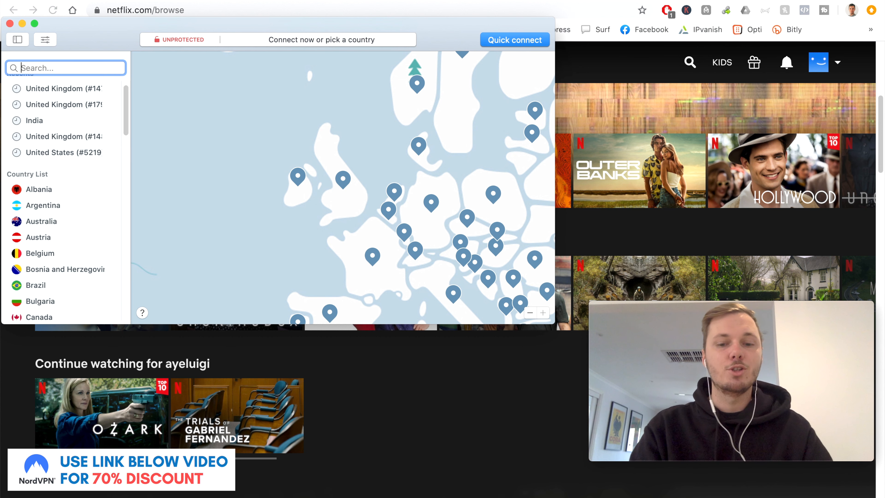
{"action": "type", "text": "united"}
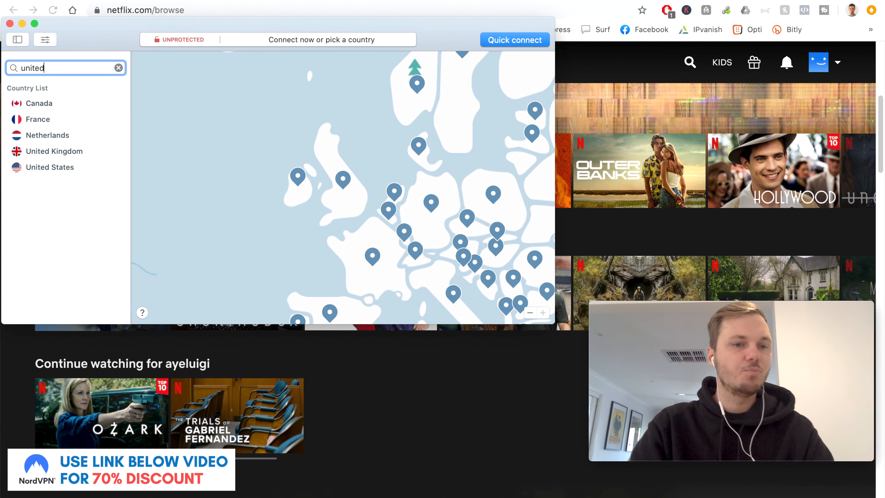
{"action": "mouse_move", "coordinate": [56, 151]}
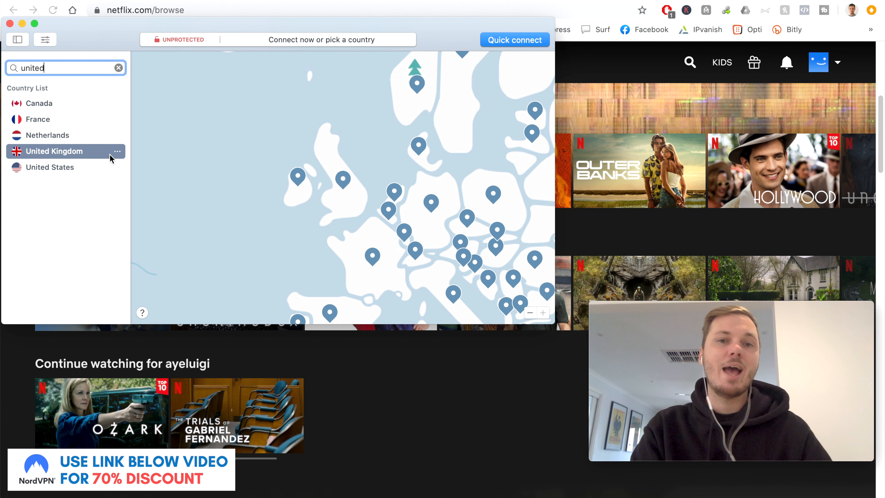
{"action": "mouse_move", "coordinate": [119, 154]}
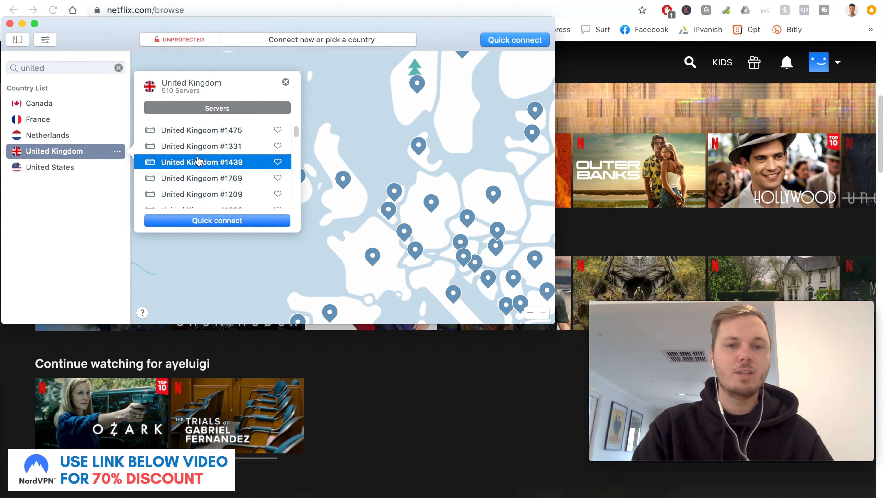
{"action": "scroll", "scroll_direction": "down", "scroll_amount": 3}
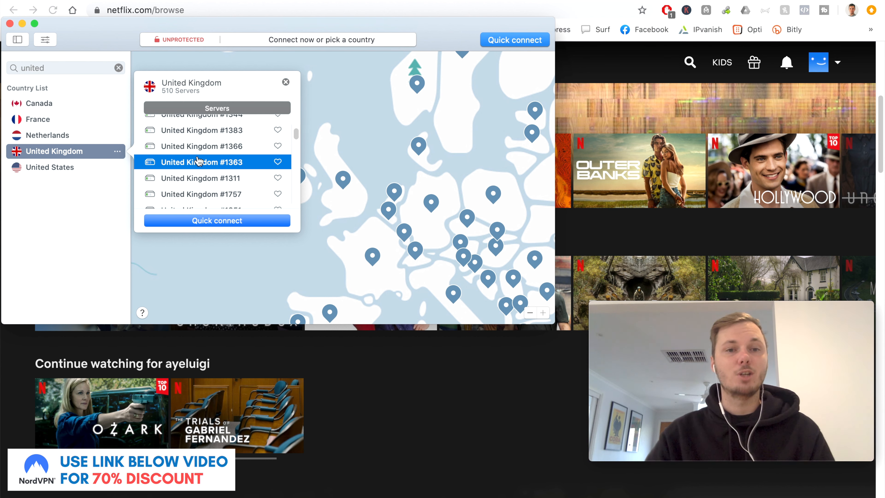
{"action": "scroll", "scroll_direction": "up", "scroll_amount": 3}
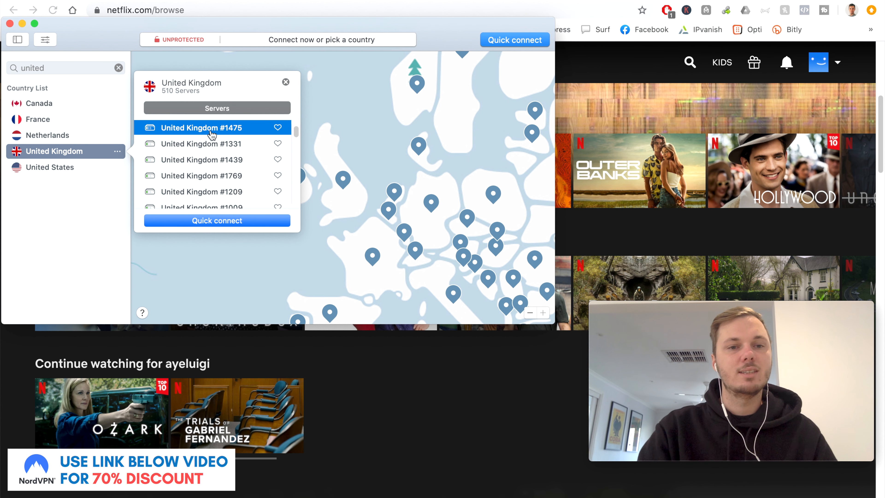
Connect to server United Kingdom #1475 so the connection becomes protected.
{"action": "left_click", "coordinate": [213, 128]}
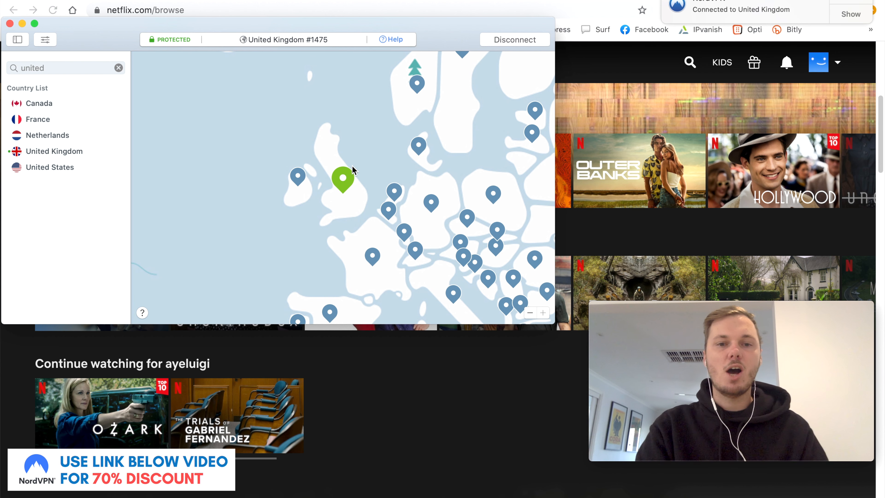
{"action": "mouse_move", "coordinate": [343, 178]}
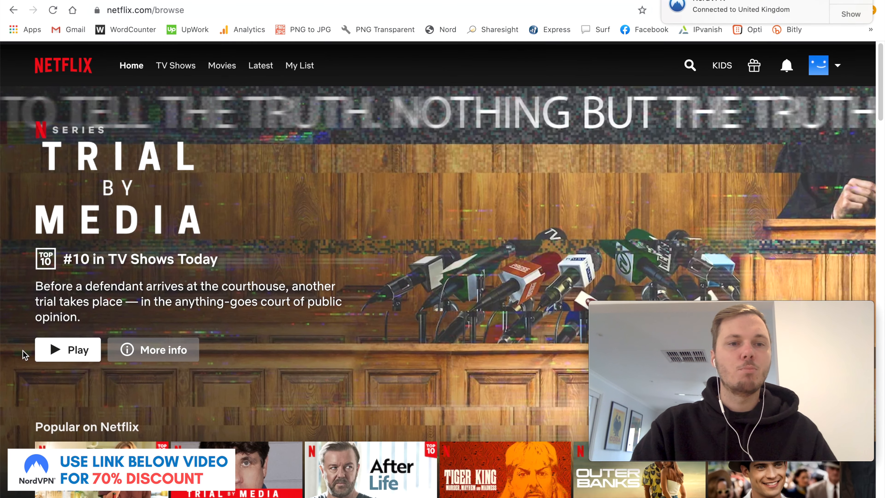
Reload Netflix over the UK connection and show TV Shows, headlined by After Life at #3 in the UK.
{"action": "left_click", "coordinate": [53, 10]}
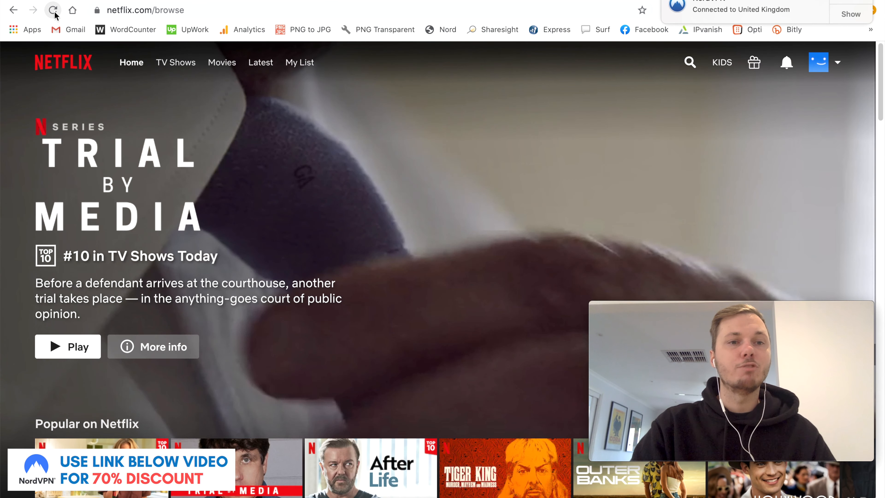
{"action": "left_click", "coordinate": [53, 10]}
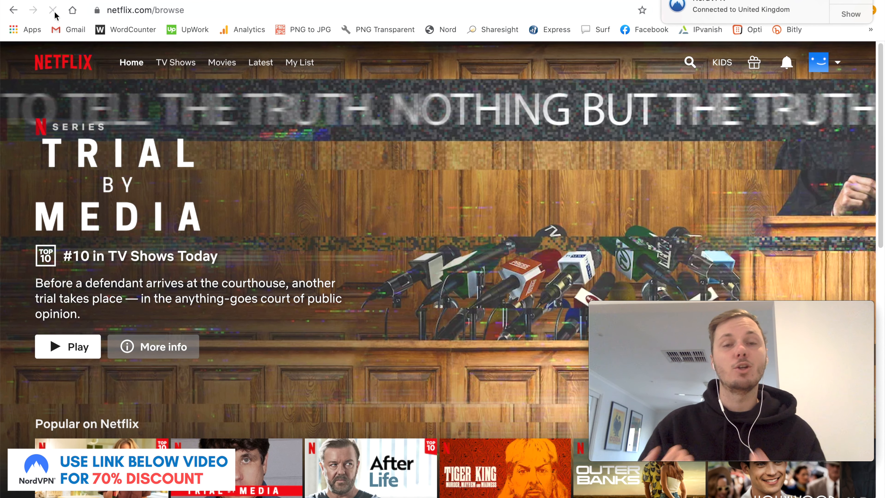
{"action": "left_click", "coordinate": [53, 10]}
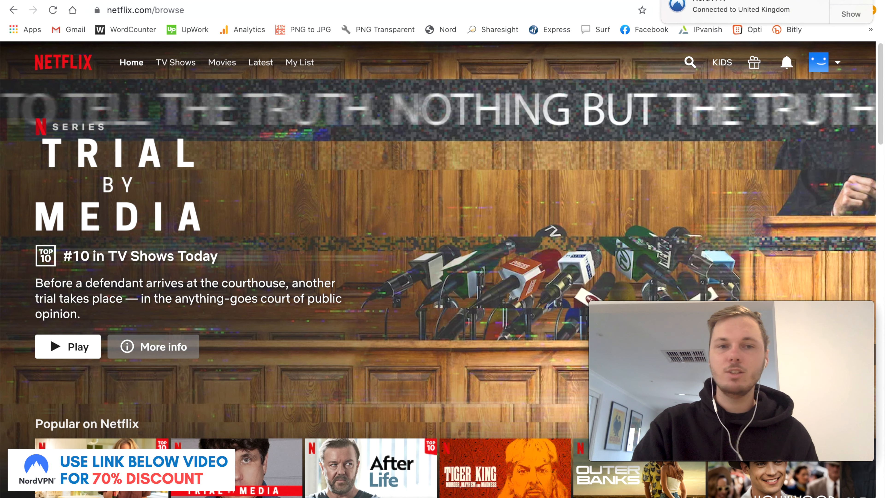
{"action": "left_click", "coordinate": [175, 62]}
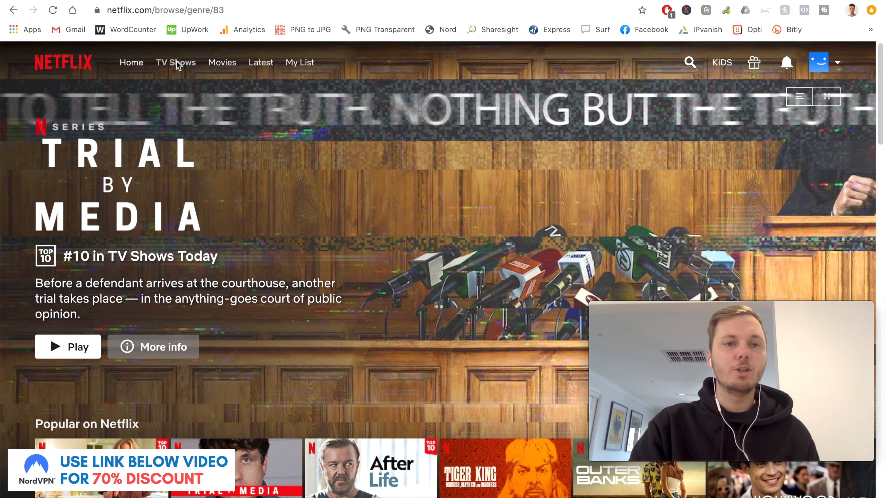
{"action": "left_click", "coordinate": [175, 62]}
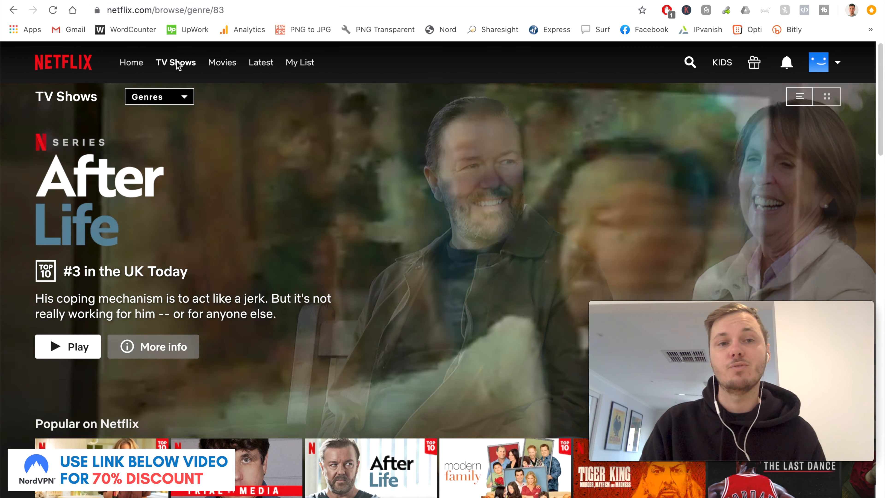
{"action": "left_click", "coordinate": [159, 97]}
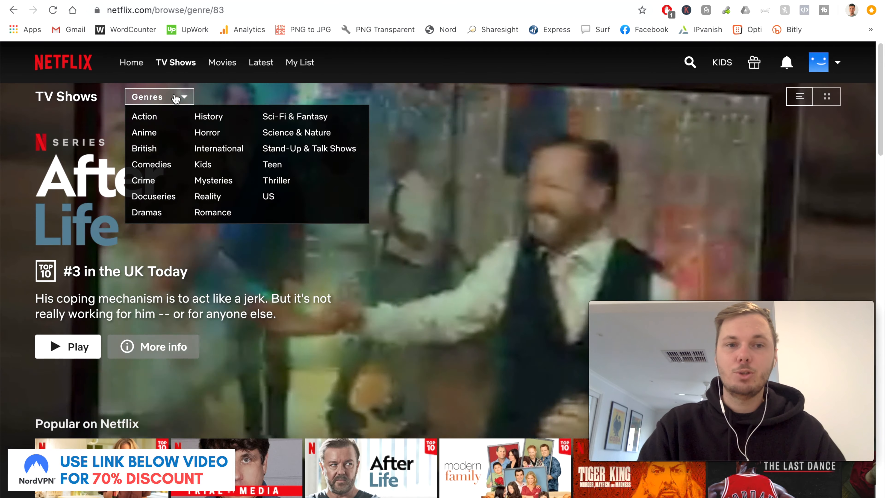
{"action": "mouse_move", "coordinate": [144, 148]}
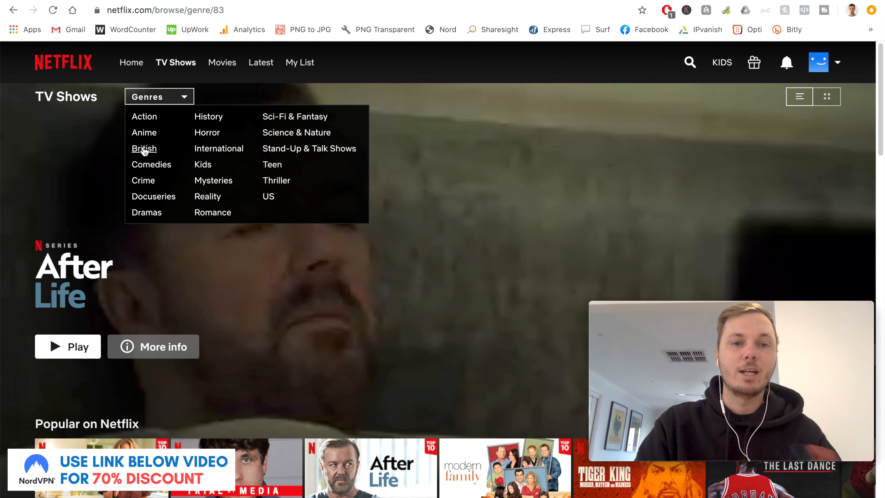
{"action": "left_click", "coordinate": [145, 149]}
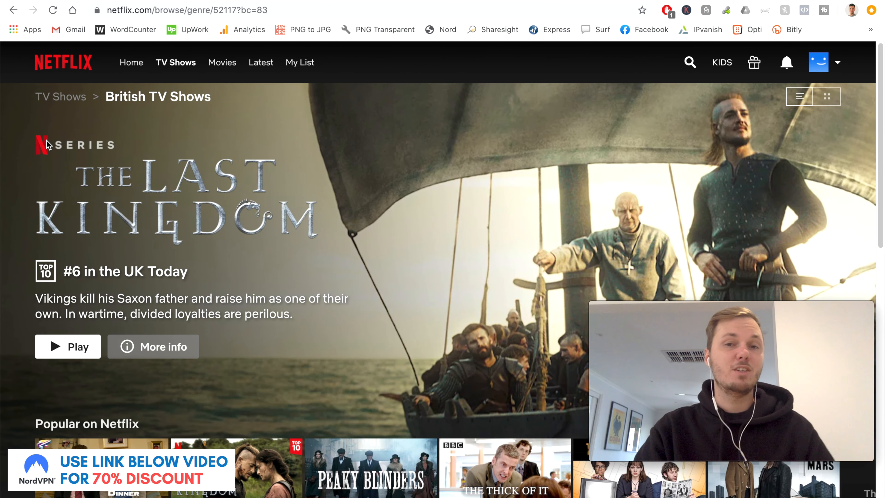
{"action": "mouse_move", "coordinate": [54, 144]}
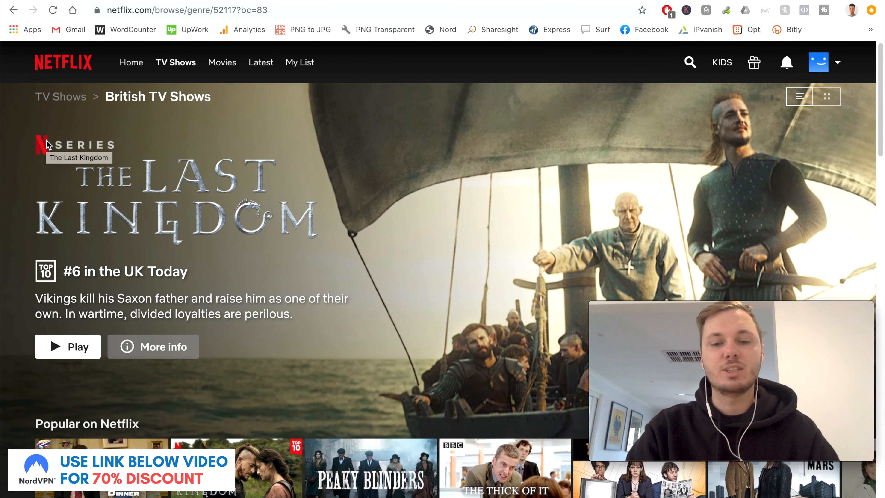
{"action": "scroll", "scroll_direction": "down", "scroll_amount": 3}
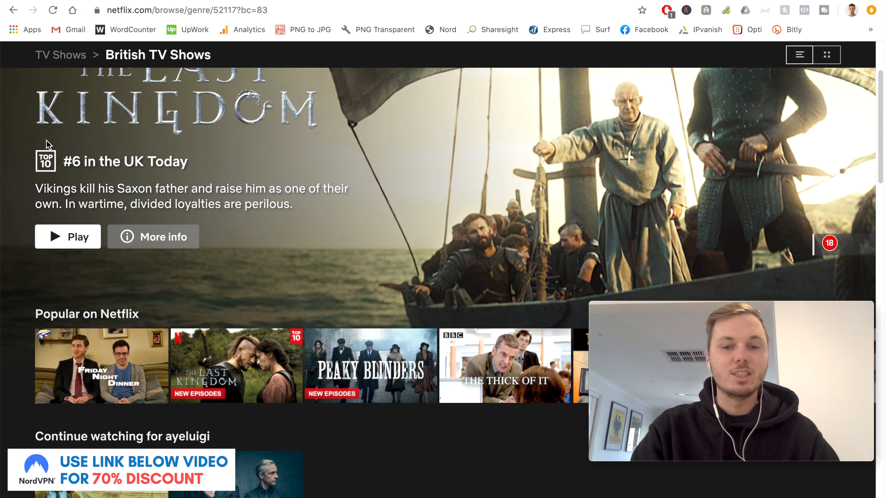
{"action": "scroll", "scroll_direction": "down", "scroll_amount": 3}
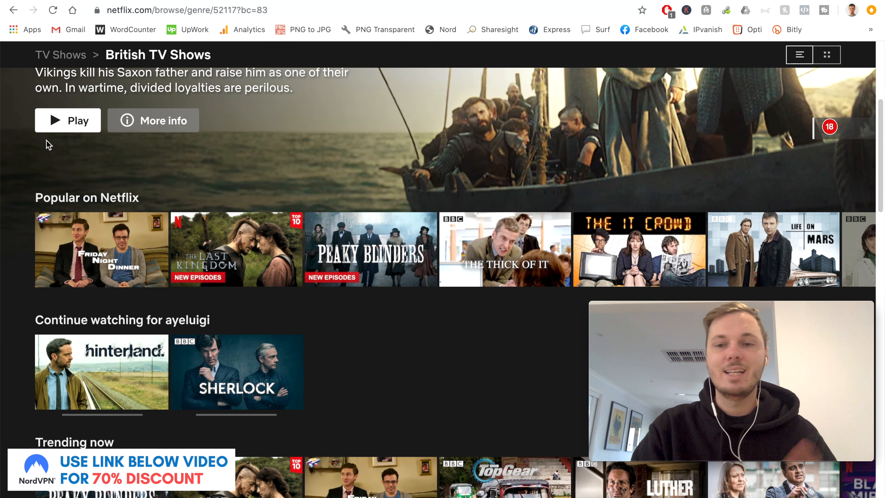
{"action": "scroll", "scroll_direction": "down", "scroll_amount": 3}
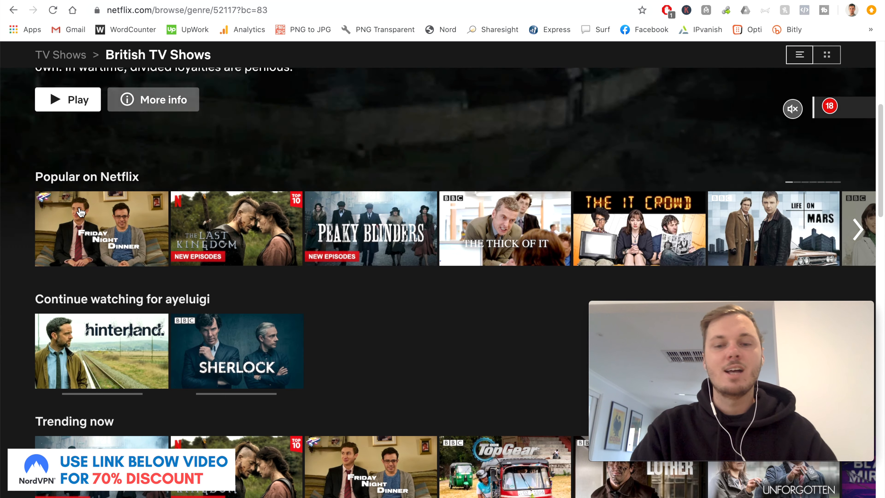
{"action": "scroll", "scroll_direction": "down", "scroll_amount": 3}
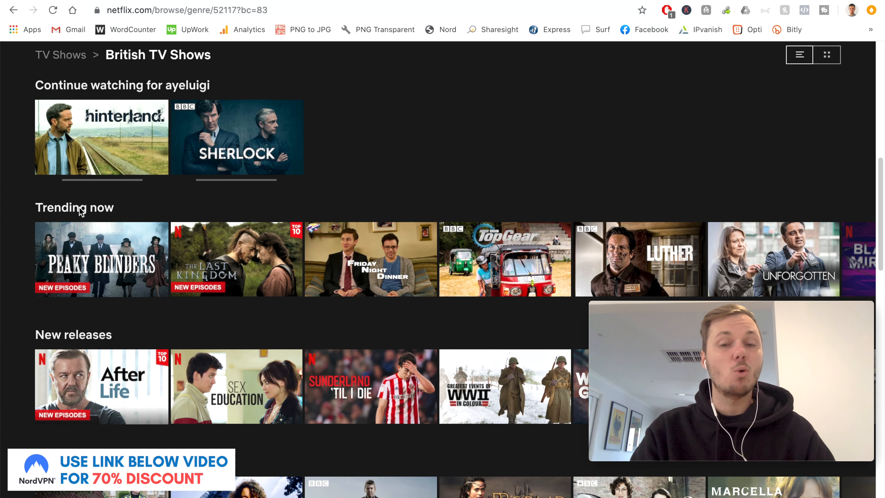
{"action": "scroll", "scroll_direction": "down", "scroll_amount": 3}
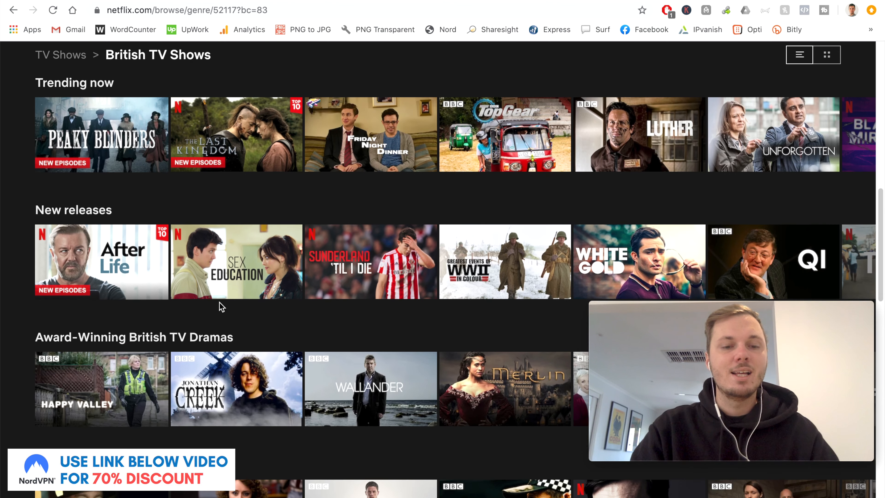
{"action": "scroll", "scroll_direction": "down", "scroll_amount": 3}
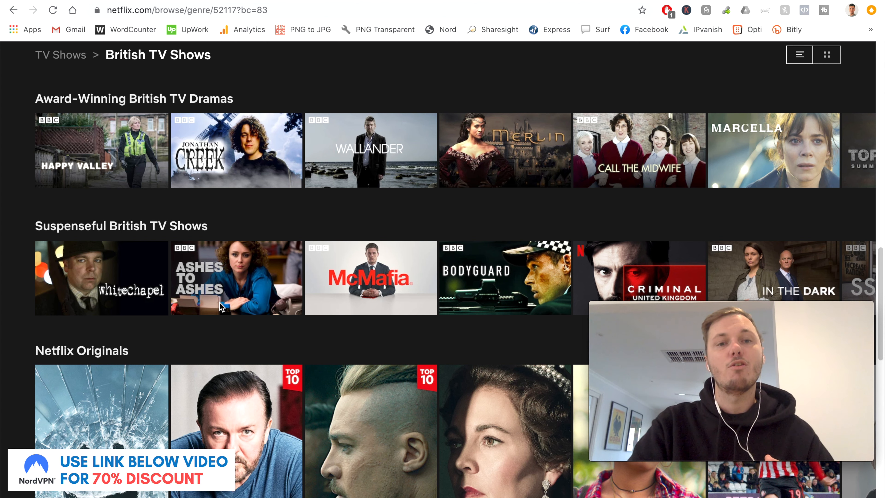
{"action": "scroll", "scroll_direction": "up", "scroll_amount": 3}
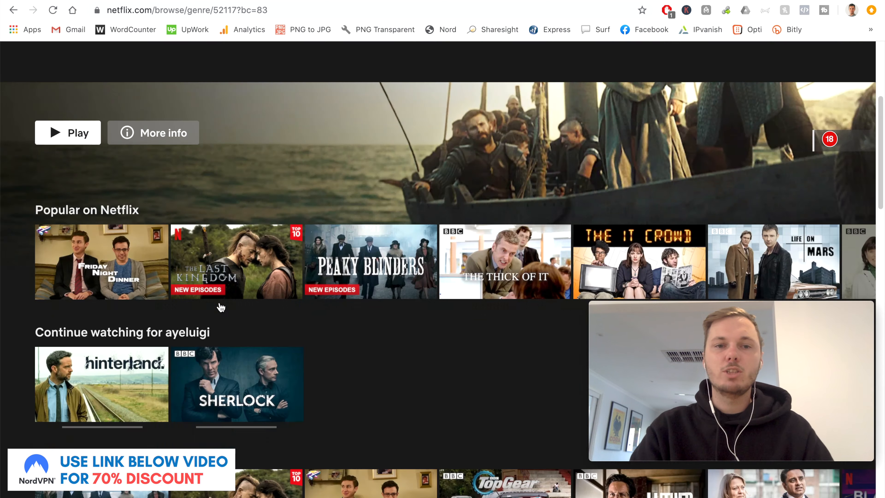
{"action": "scroll", "scroll_direction": "up", "scroll_amount": 3}
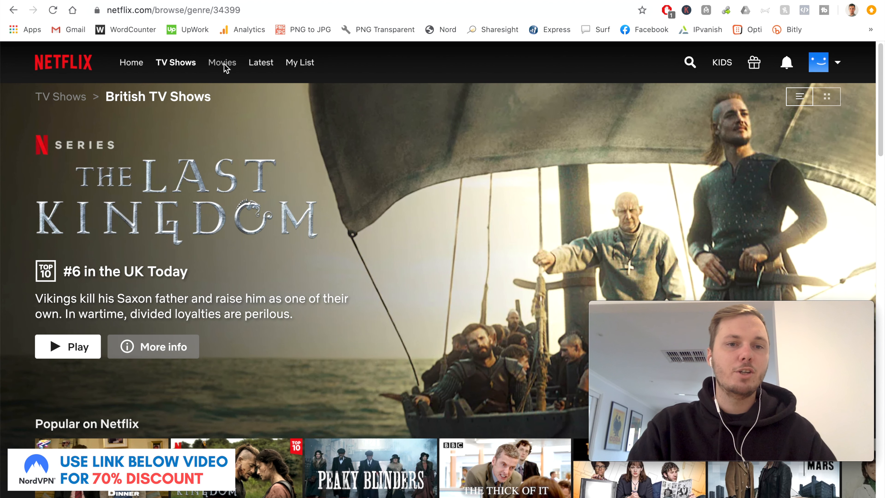
Filter Movies to the British genre and browse rows like Popular on Netflix and Trending now.
{"action": "left_click", "coordinate": [222, 62]}
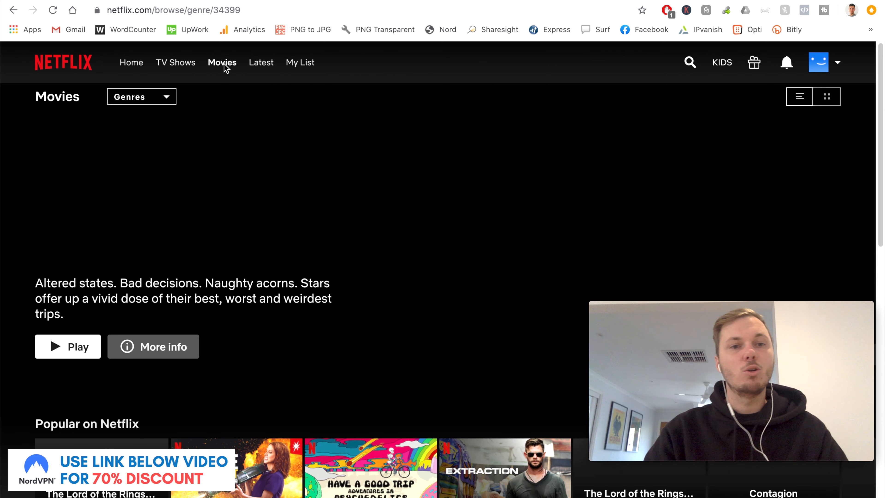
{"action": "left_click", "coordinate": [141, 96]}
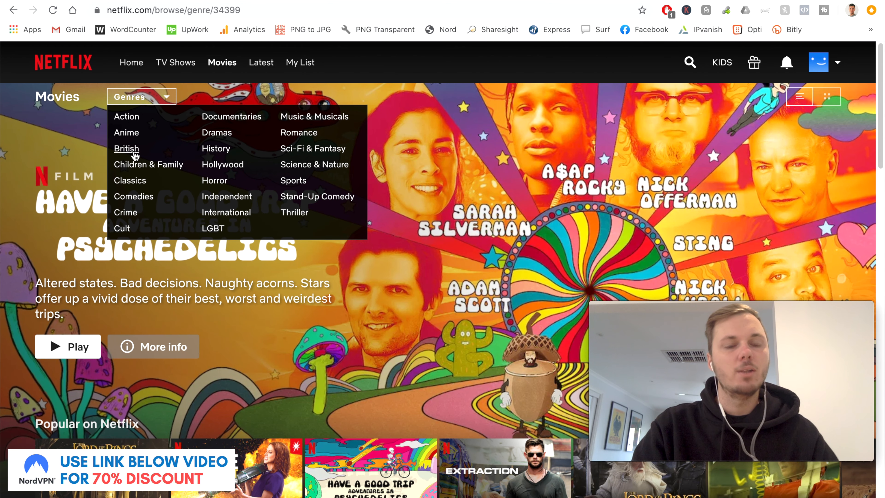
{"action": "left_click", "coordinate": [127, 149]}
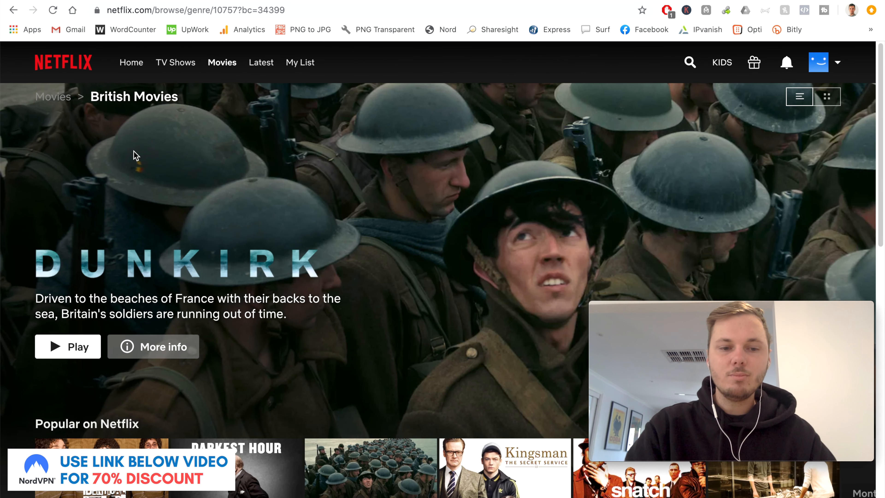
{"action": "scroll", "scroll_direction": "down", "scroll_amount": 3}
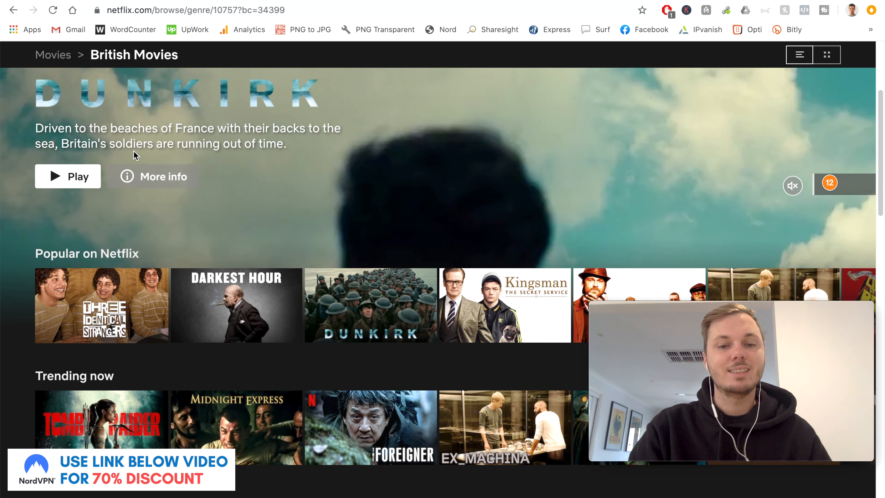
{"action": "scroll", "scroll_direction": "down", "scroll_amount": 3}
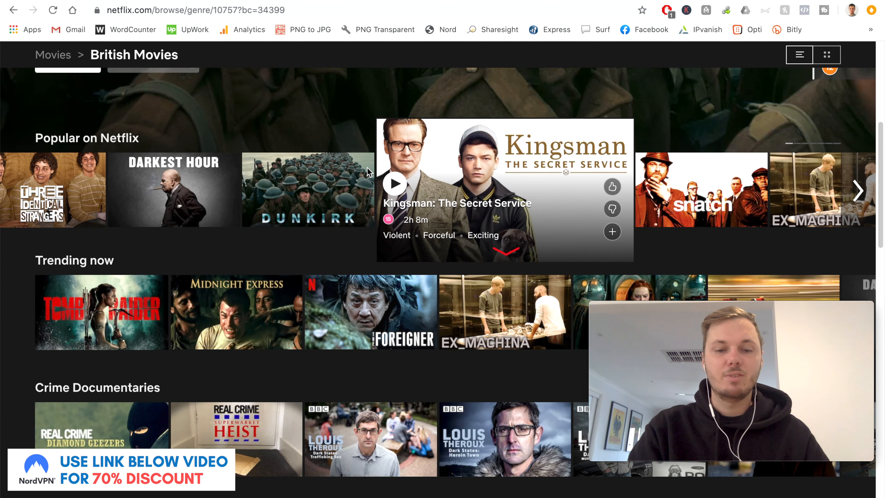
{"action": "scroll", "scroll_direction": "down", "scroll_amount": 3}
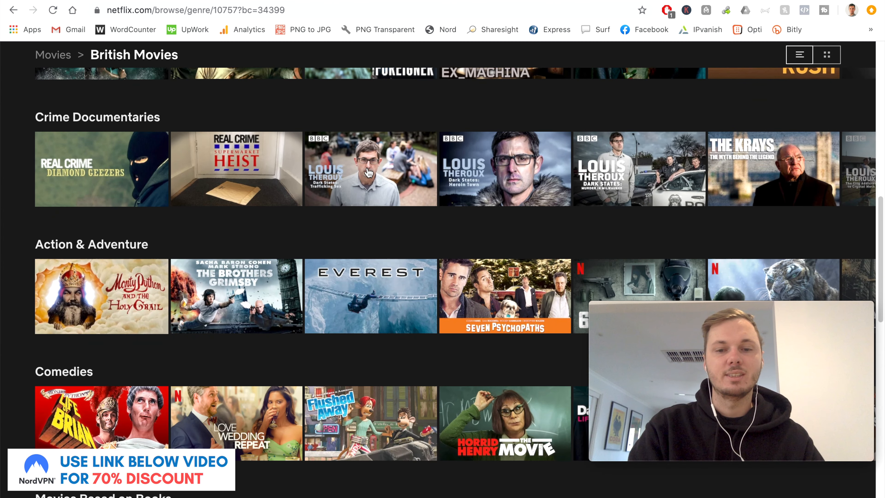
{"action": "scroll", "scroll_direction": "down", "scroll_amount": 3}
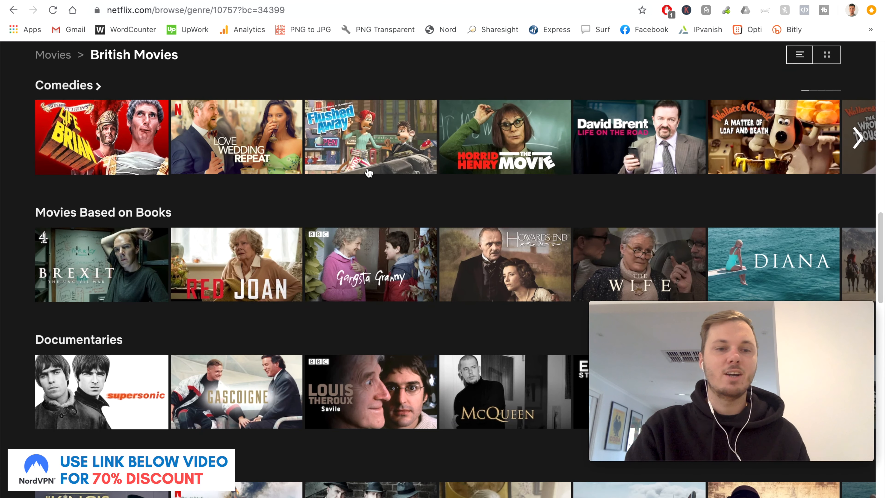
{"action": "scroll", "scroll_direction": "down", "scroll_amount": 3}
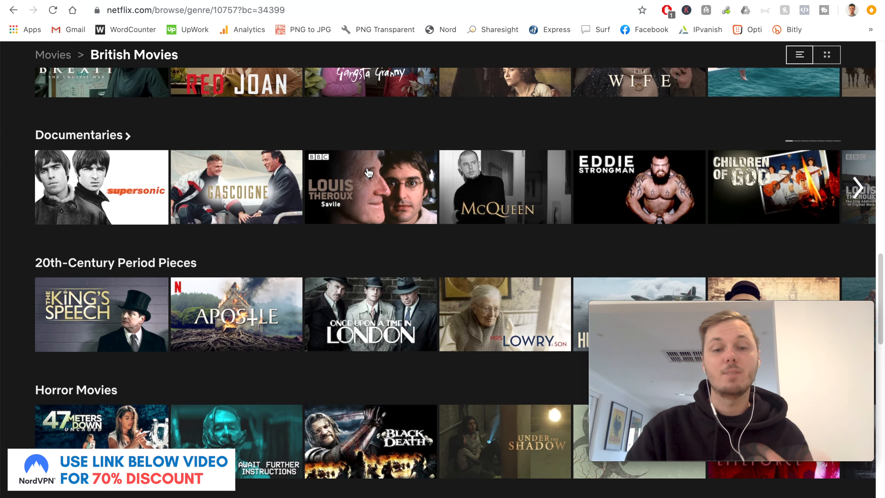
{"action": "mouse_move", "coordinate": [371, 187]}
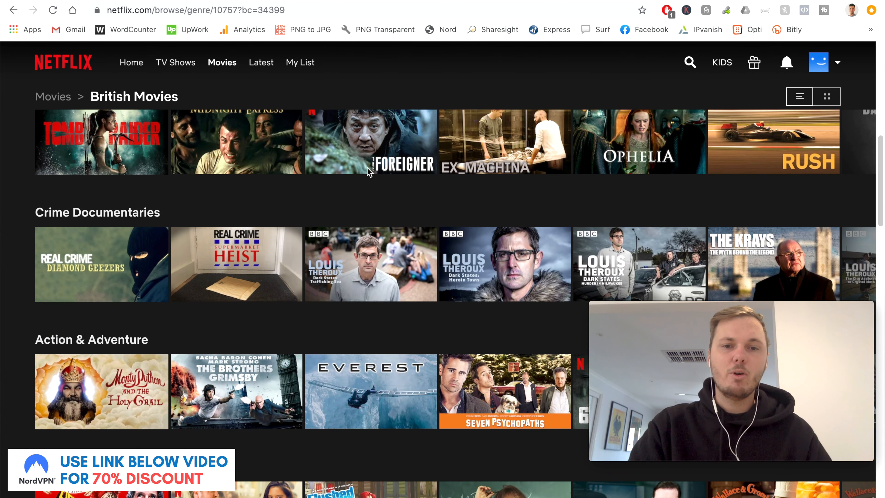
{"action": "scroll", "scroll_direction": "up", "scroll_amount": 3}
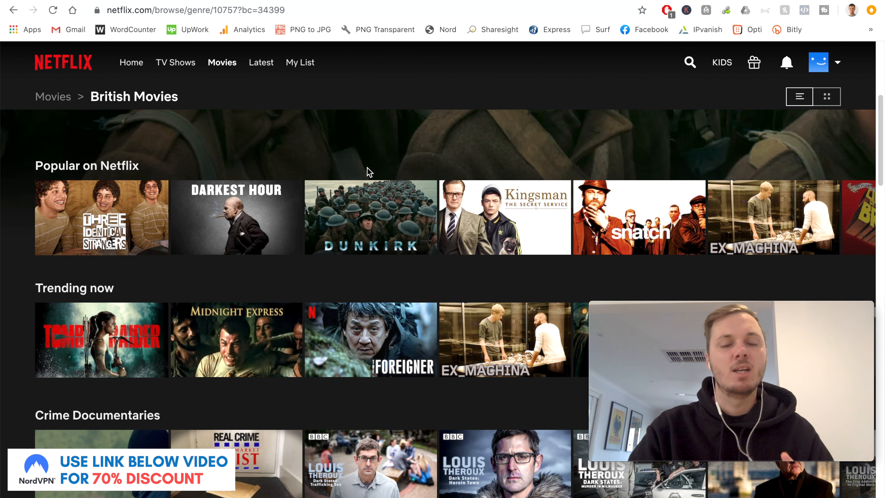
{"action": "mouse_move", "coordinate": [369, 217]}
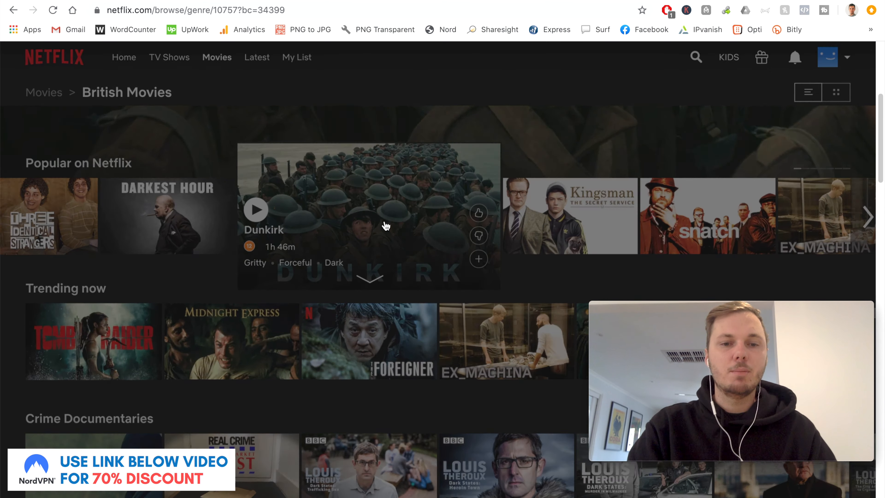
Start playback of Dunkirk from the Popular on Netflix row.
{"action": "left_click", "coordinate": [256, 210]}
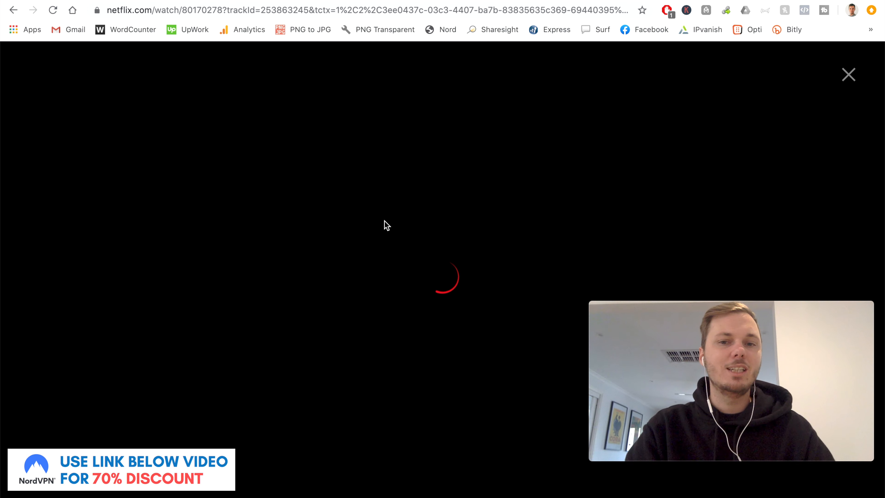